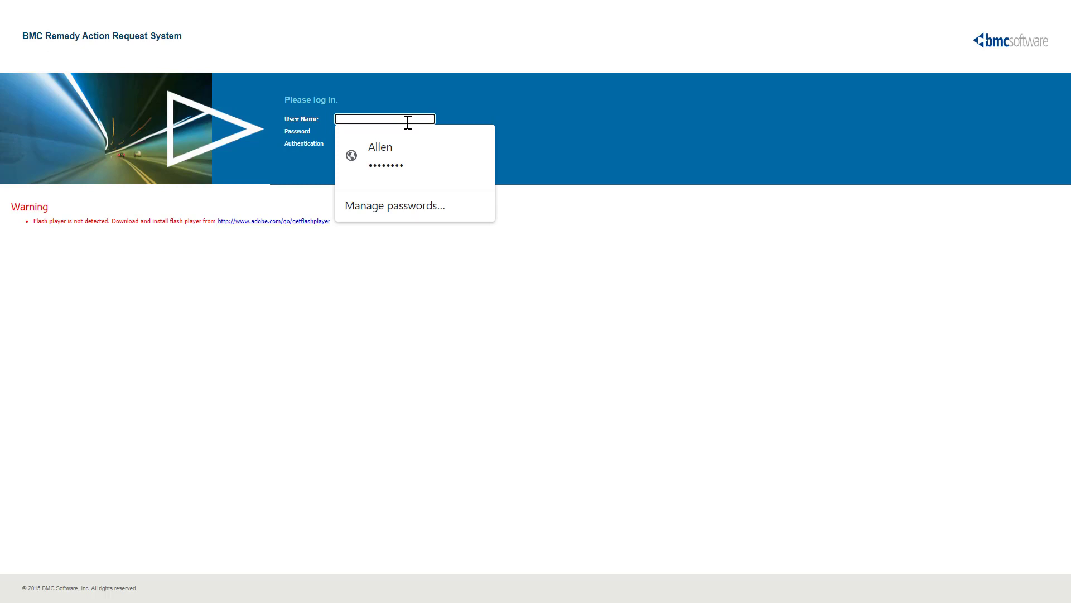
Log in to BMC Remedy with the saved credentials and reveal the Applications list
{"action": "left_click", "coordinate": [380, 155]}
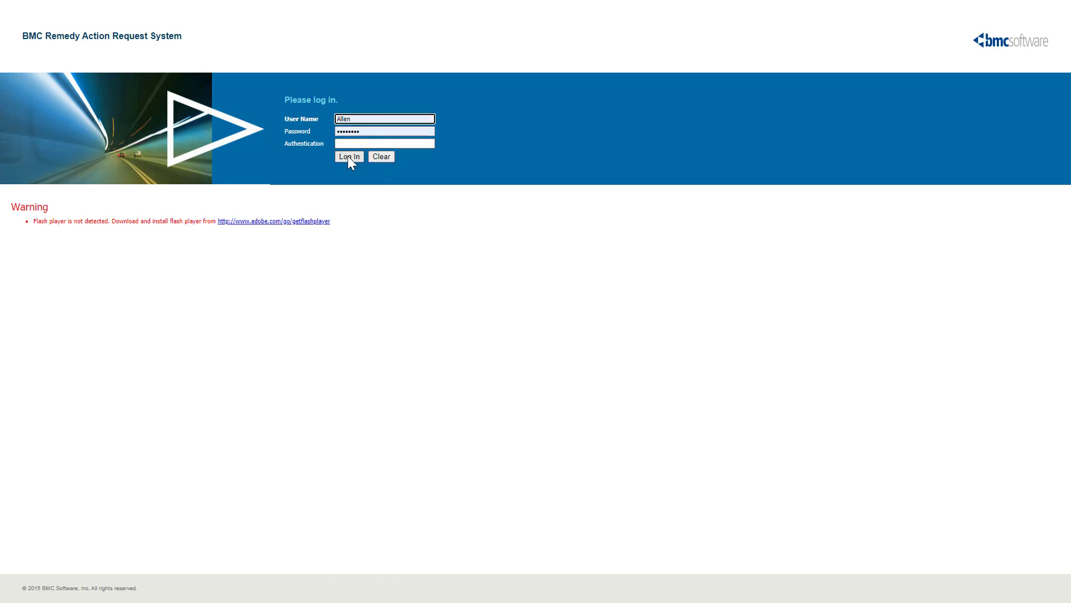
{"action": "left_click", "coordinate": [349, 156]}
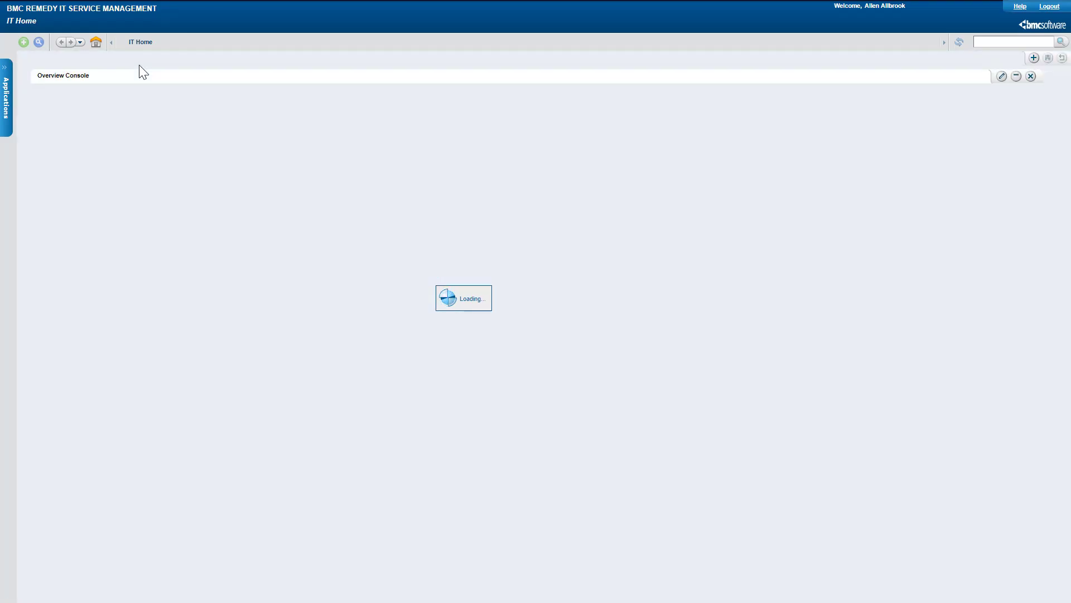
{"action": "left_click", "coordinate": [6, 96]}
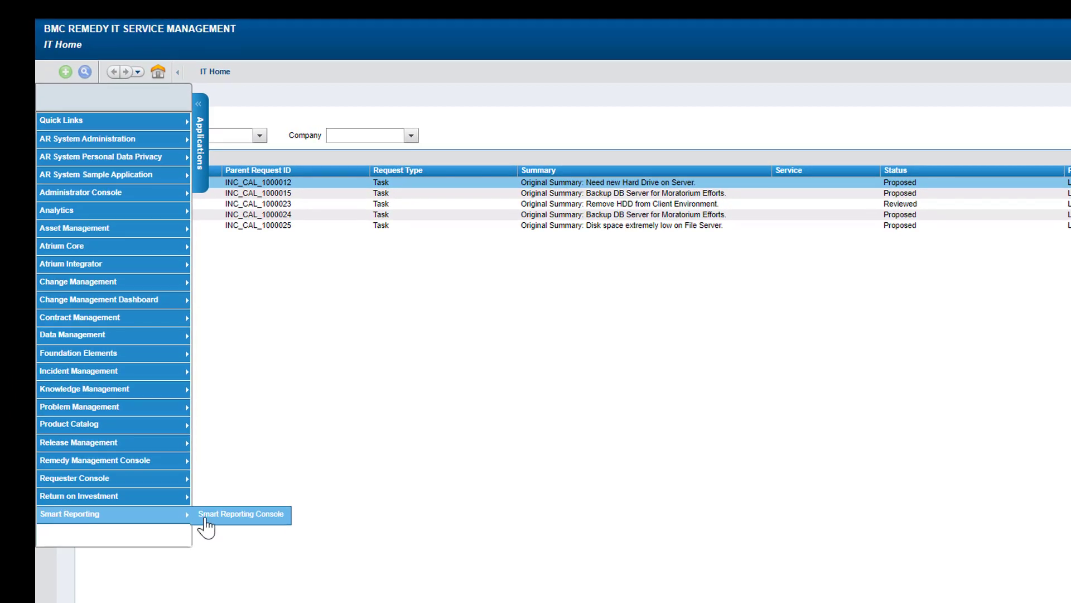
Launch the Smart Reporting Console and search content for 'KPI'
{"action": "left_click", "coordinate": [240, 514]}
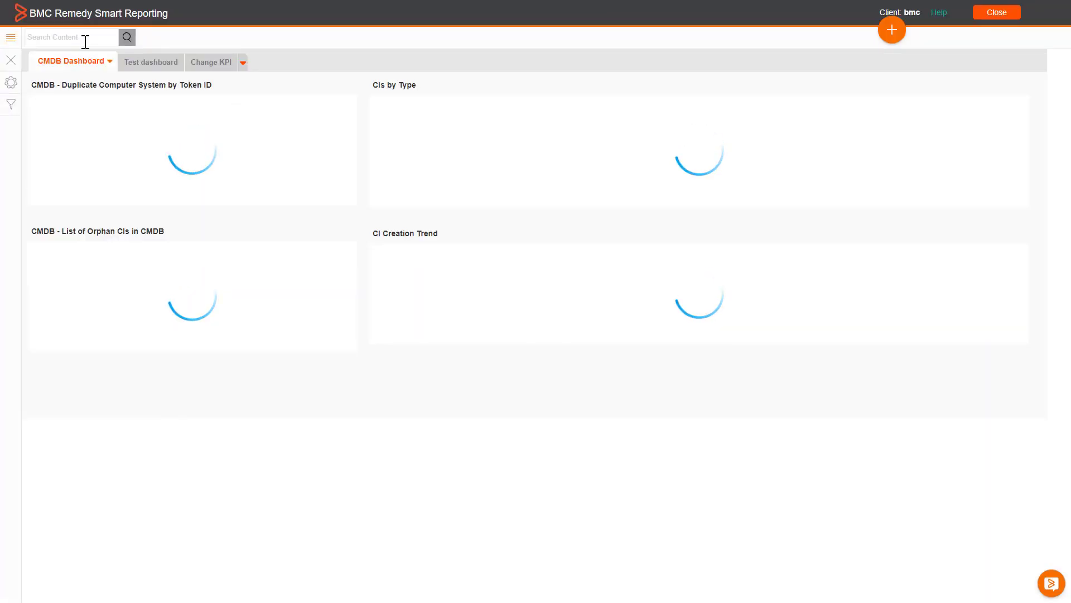
{"action": "left_click", "coordinate": [68, 36]}
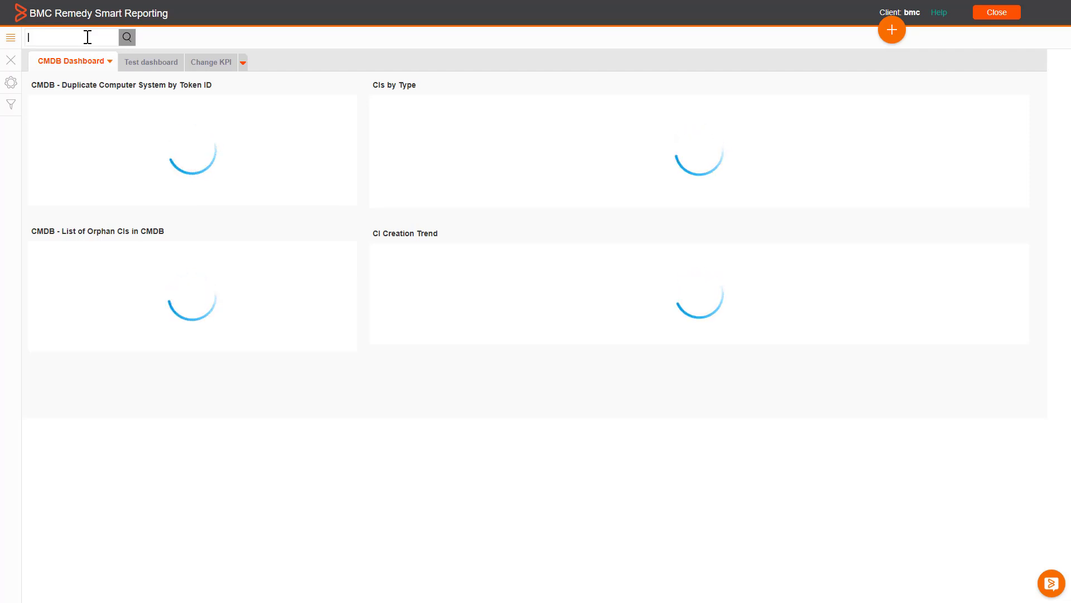
{"action": "type", "text": "KPI"}
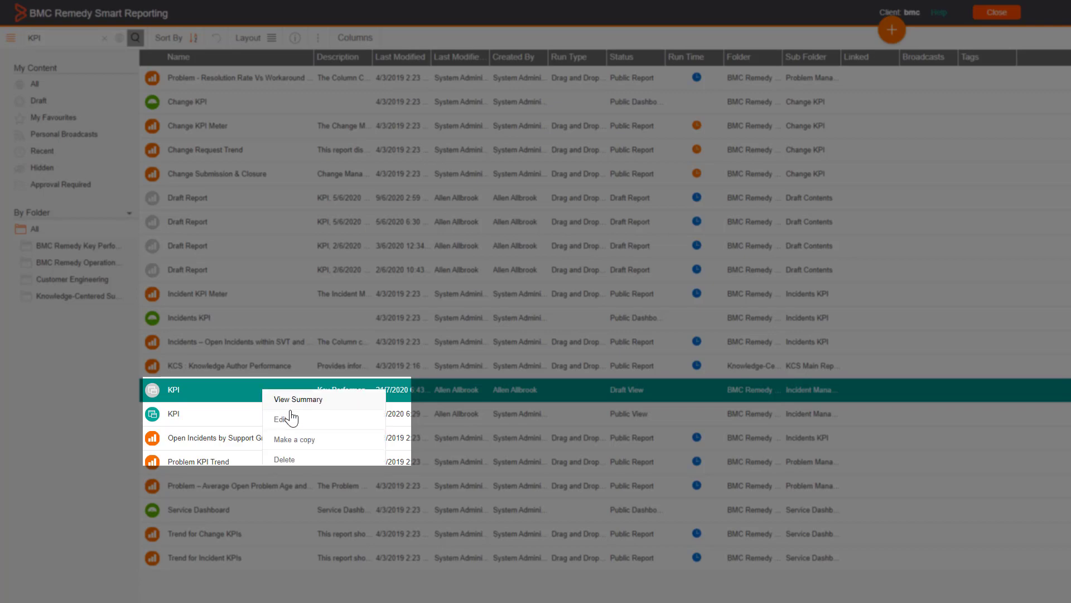
Edit the draft KPI view, confirm the prompt, and go to its Prepare stage
{"action": "left_click", "coordinate": [282, 419]}
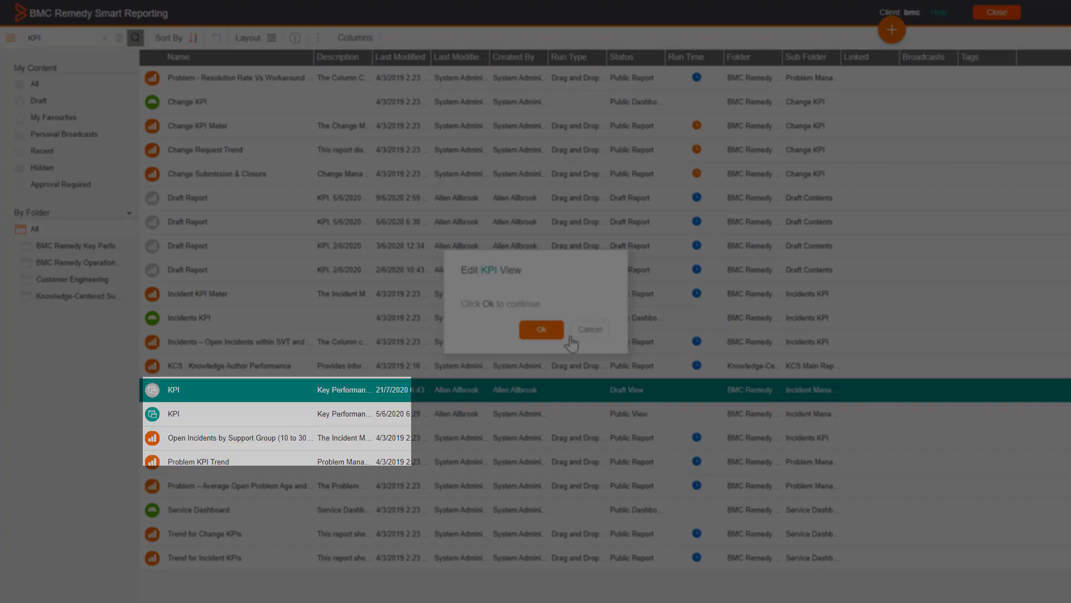
{"action": "left_click", "coordinate": [540, 329]}
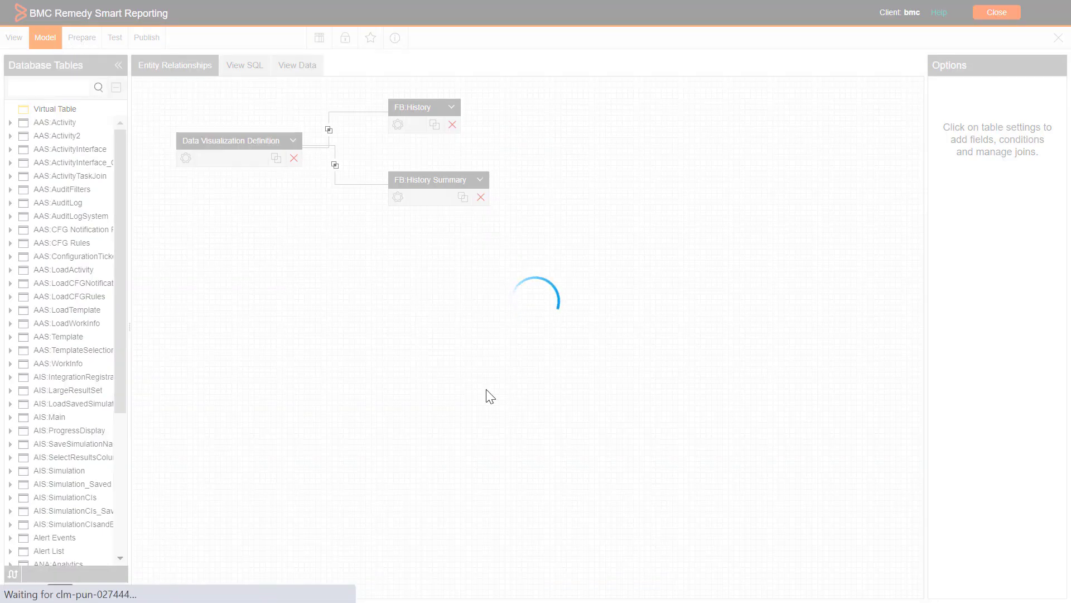
{"action": "left_click", "coordinate": [82, 38]}
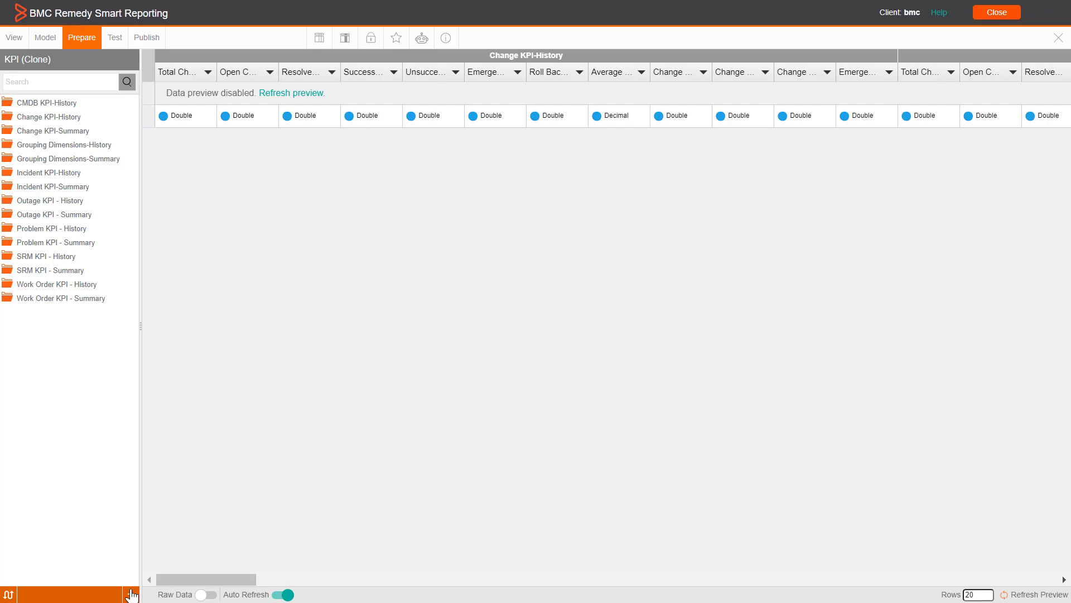
Add a new calculated field named 'Pending Incidents'
{"action": "left_click", "coordinate": [130, 593]}
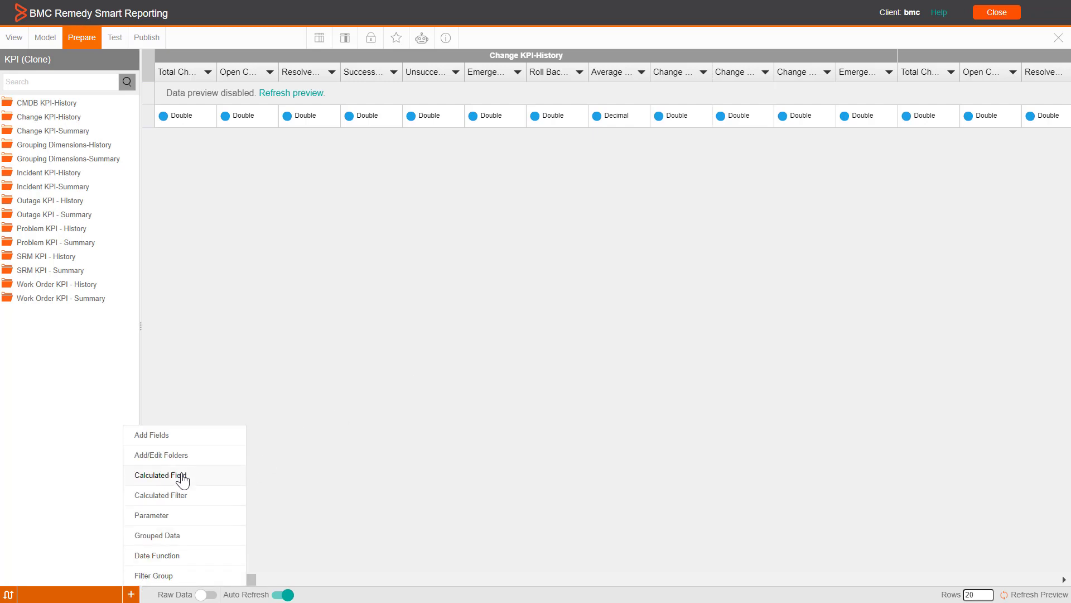
{"action": "mouse_move", "coordinate": [160, 474]}
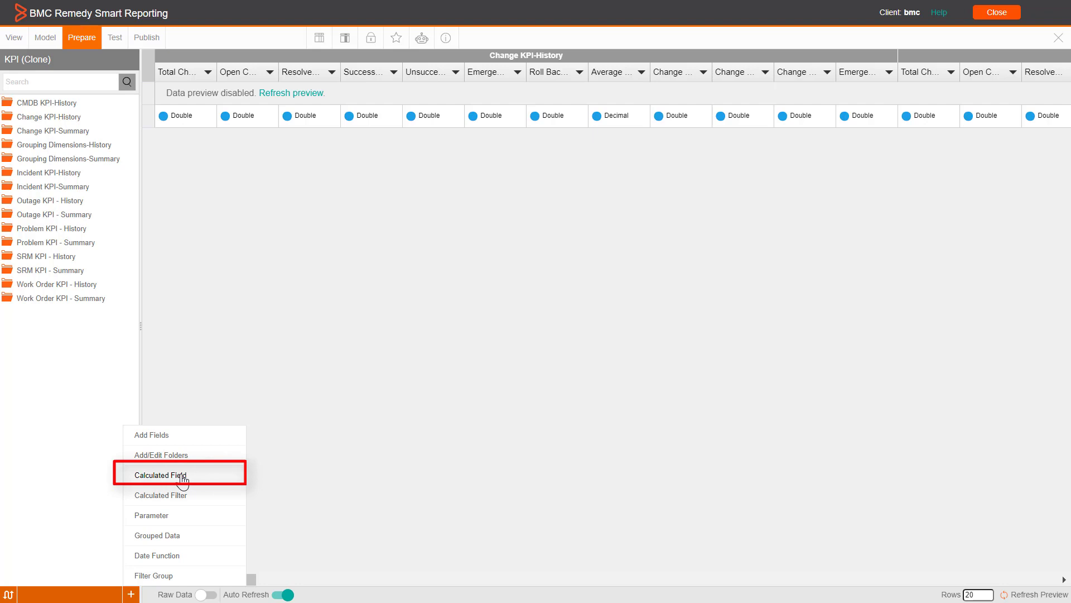
{"action": "left_click", "coordinate": [160, 474]}
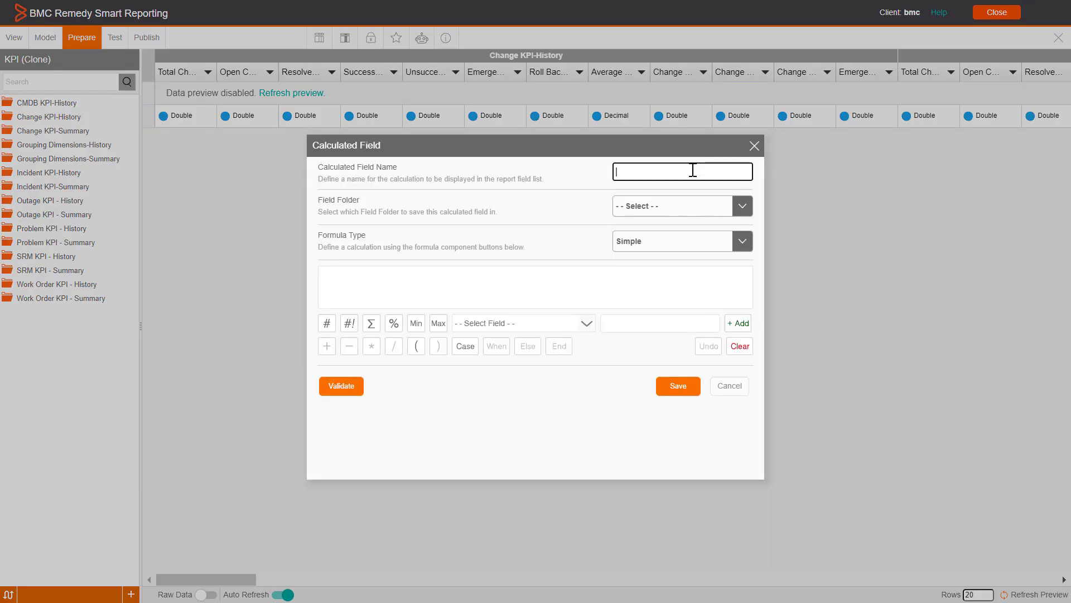
{"action": "type", "text": "Pending"}
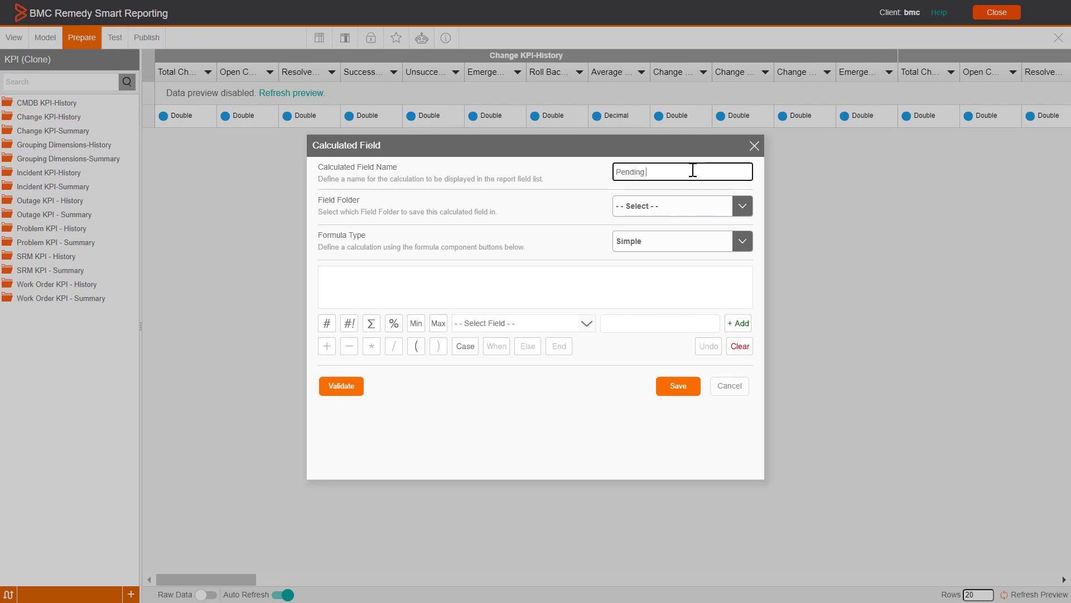
{"action": "type", "text": "Incidents"}
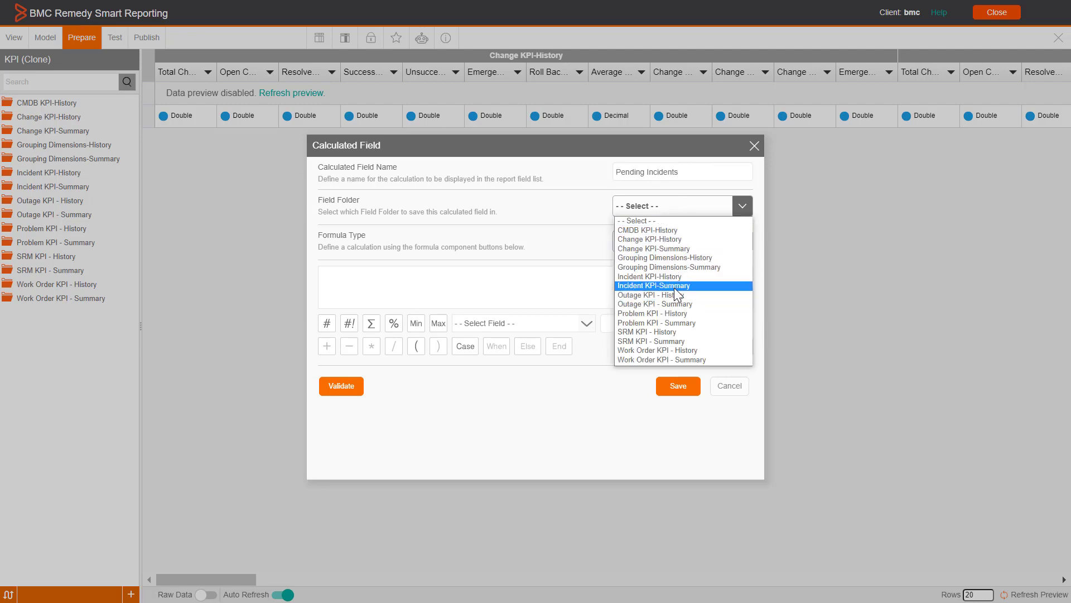
{"action": "mouse_move", "coordinate": [651, 277]}
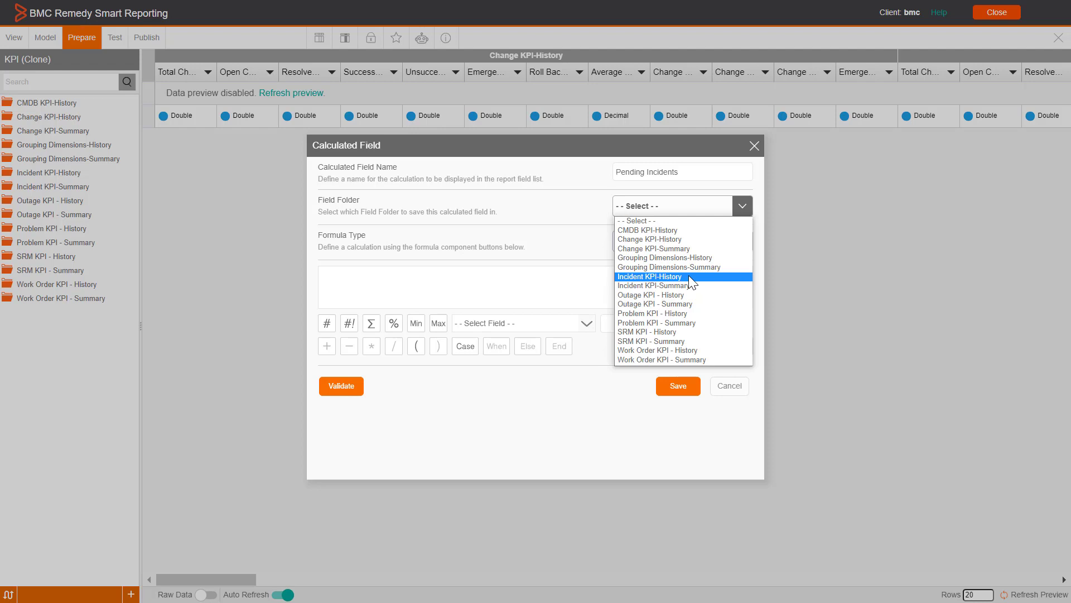
File it under Incident KPI-History with Simple formula type, starting SUM ( with a Case
{"action": "left_click", "coordinate": [650, 276]}
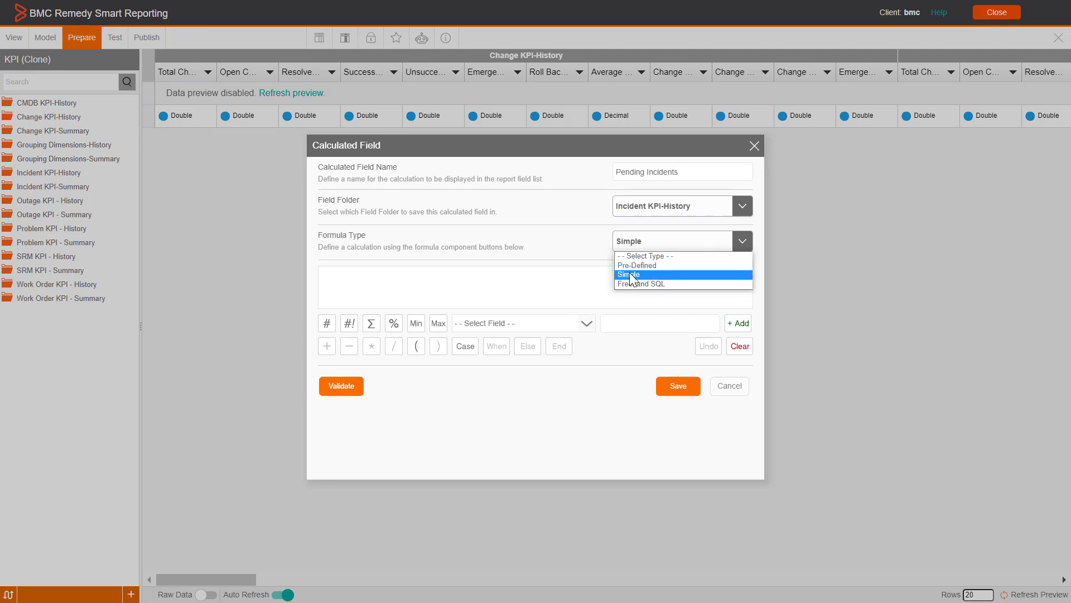
{"action": "left_click", "coordinate": [627, 274]}
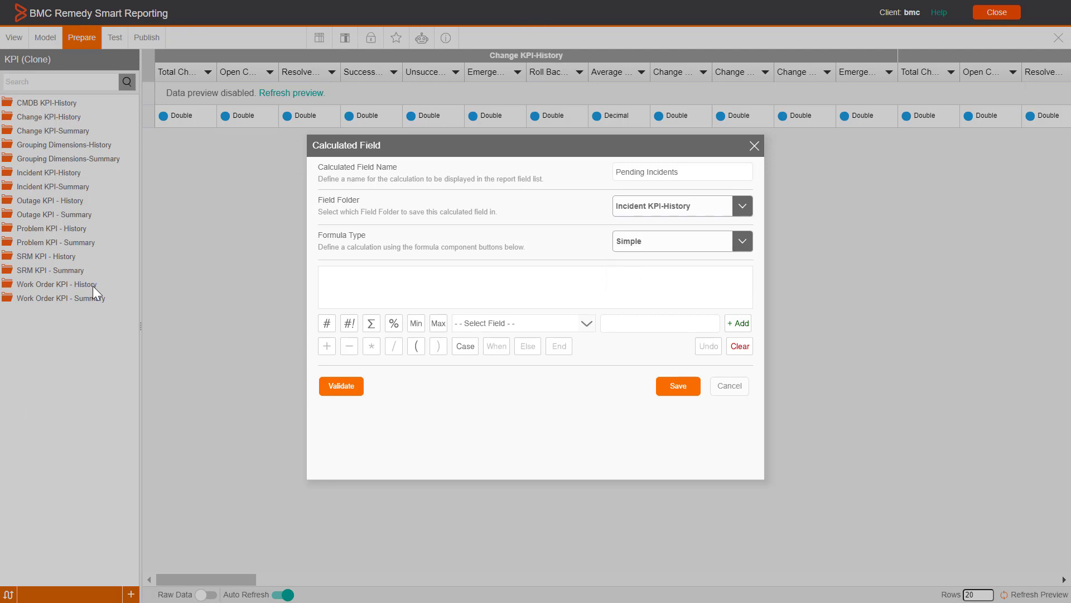
{"action": "mouse_move", "coordinate": [372, 285]}
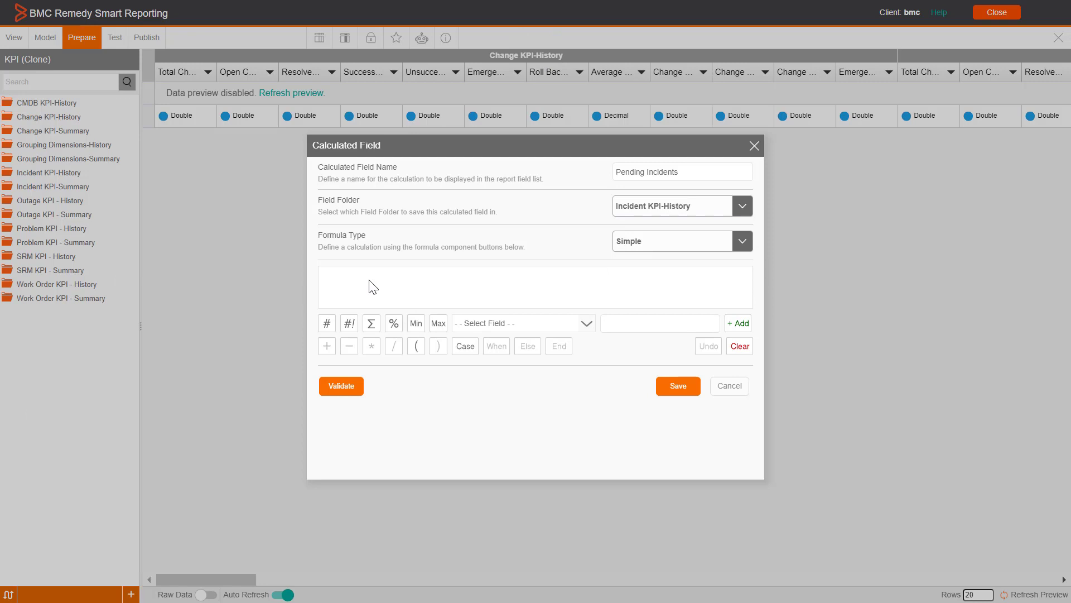
{"action": "left_click", "coordinate": [371, 323]}
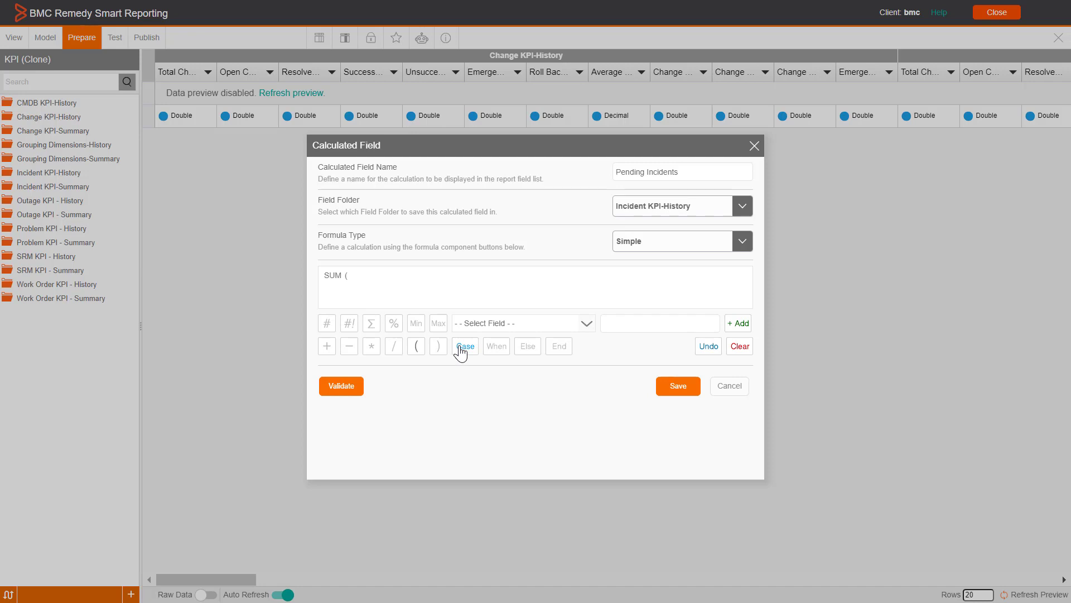
{"action": "left_click", "coordinate": [466, 346]}
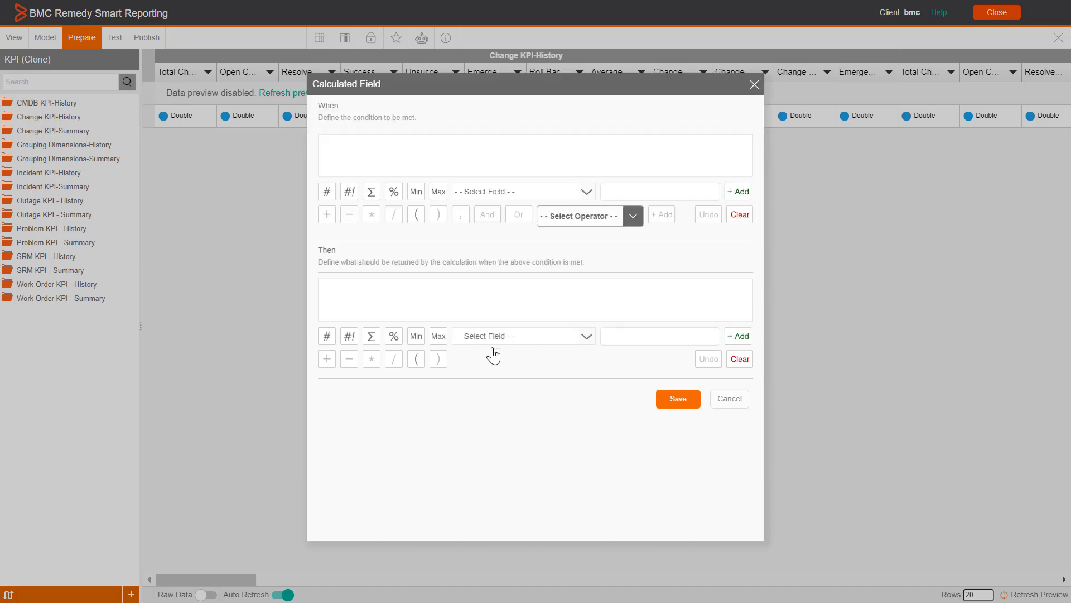
{"action": "mouse_move", "coordinate": [504, 194]}
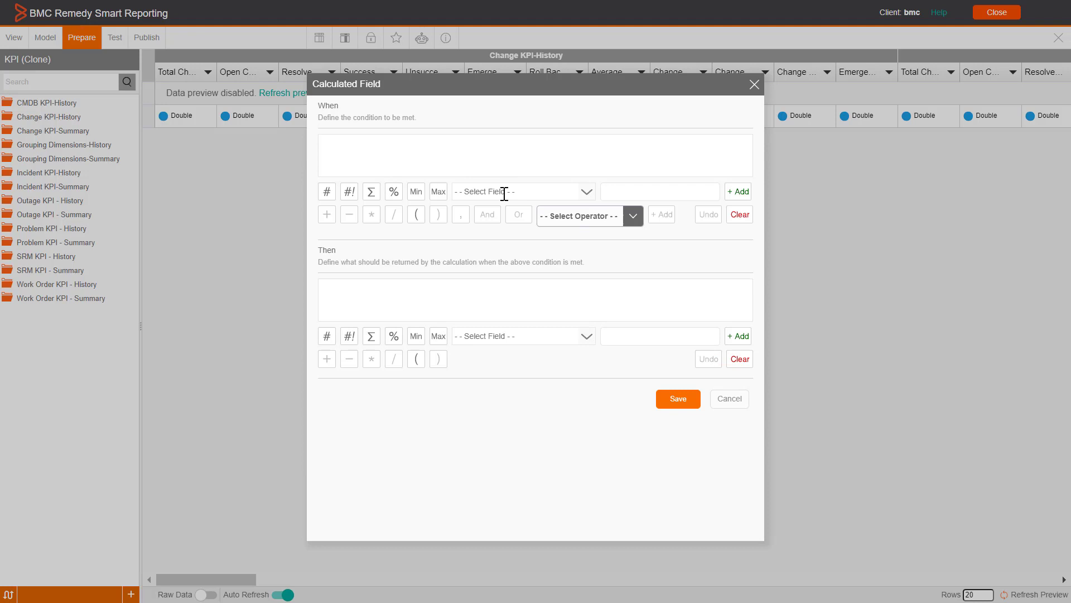
Insert CASE WHEN KPI Name = 'Pending_inc' THEN Value into the formula
{"action": "left_click", "coordinate": [516, 191]}
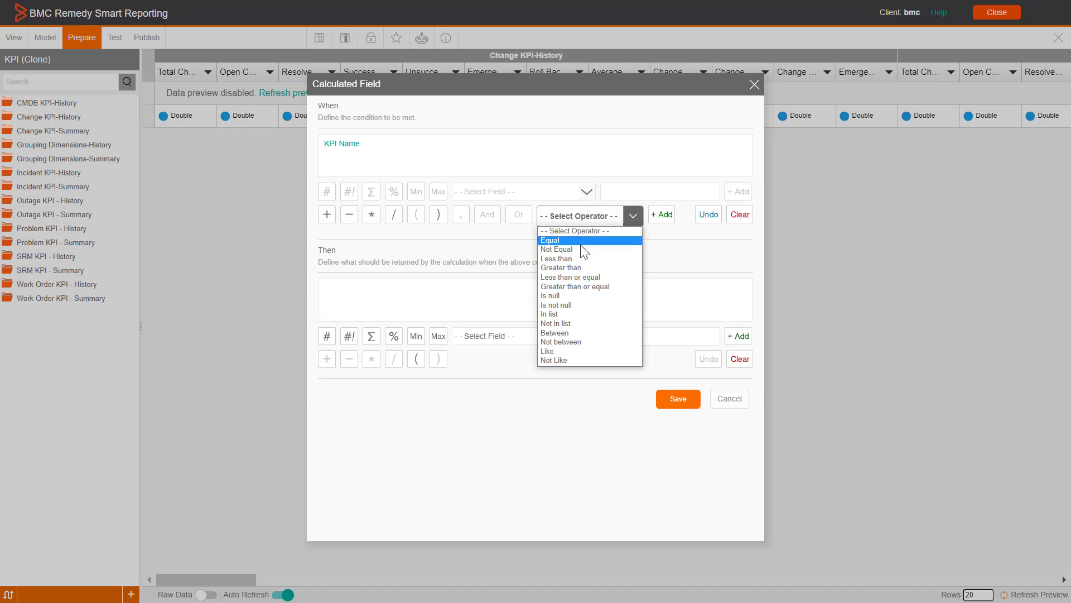
{"action": "left_click", "coordinate": [550, 240]}
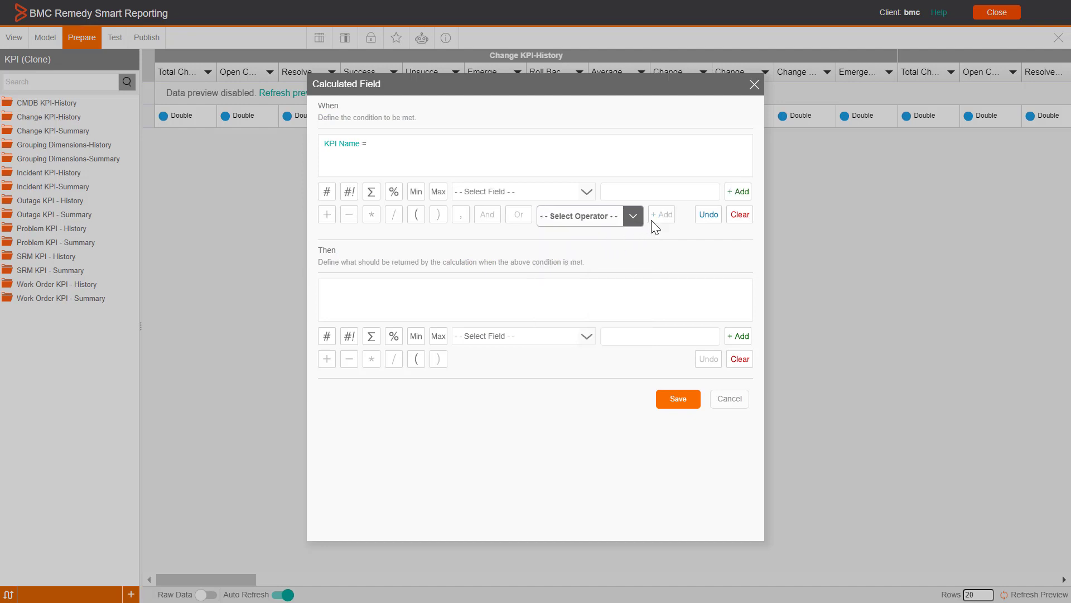
{"action": "left_click", "coordinate": [659, 192]}
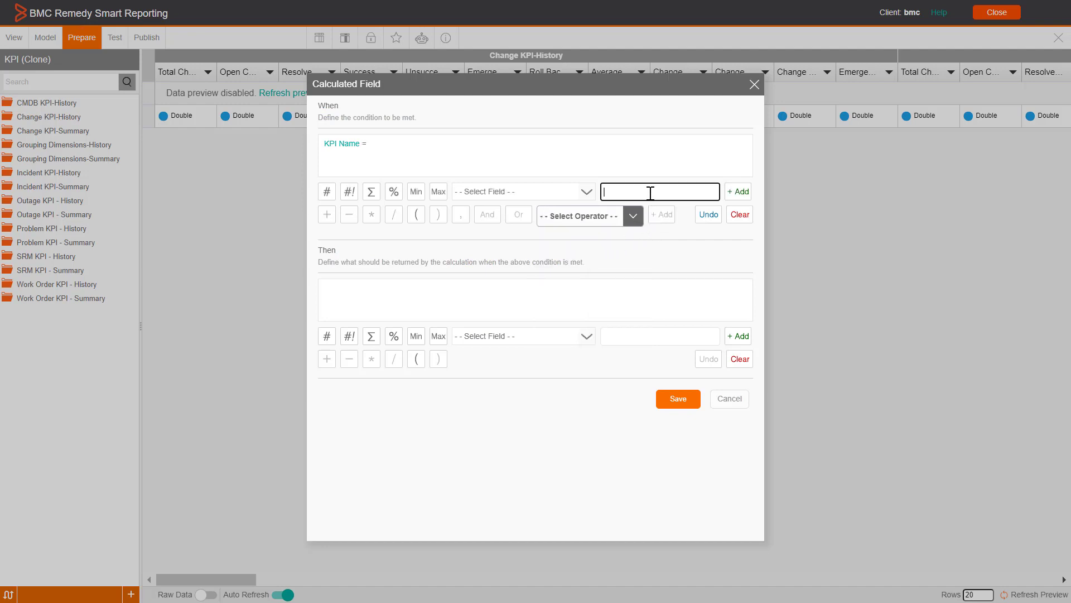
{"action": "type", "text": "F"}
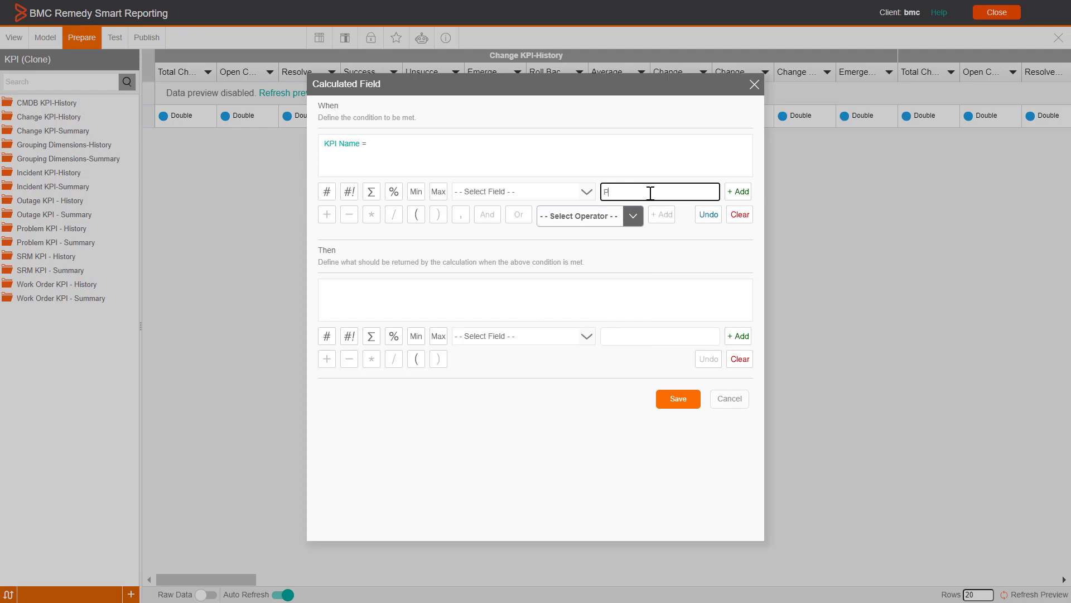
{"action": "type", "text": "ending"}
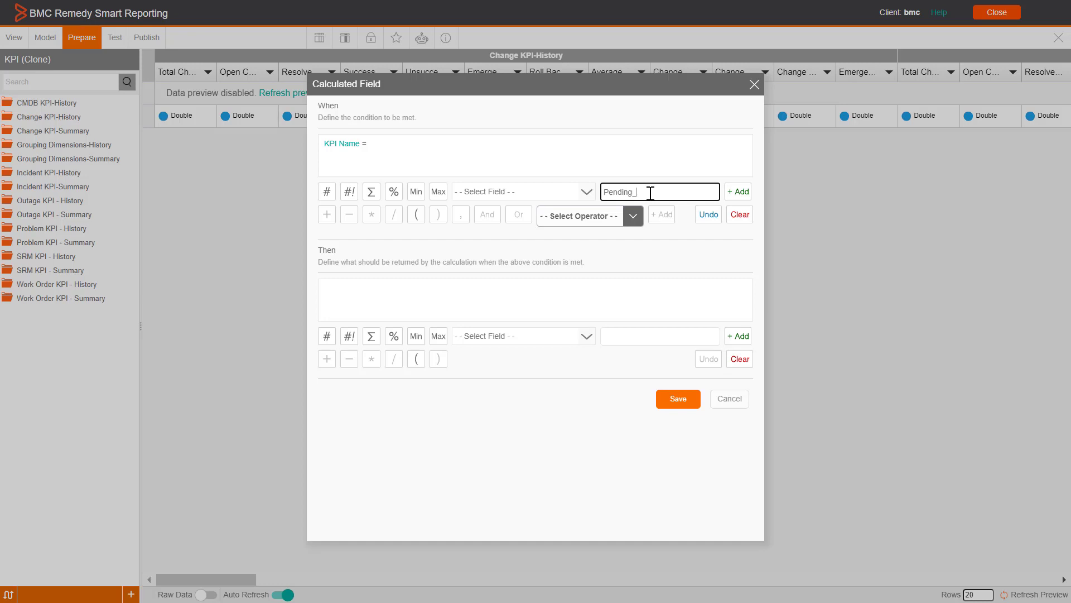
{"action": "type", "text": "ind"}
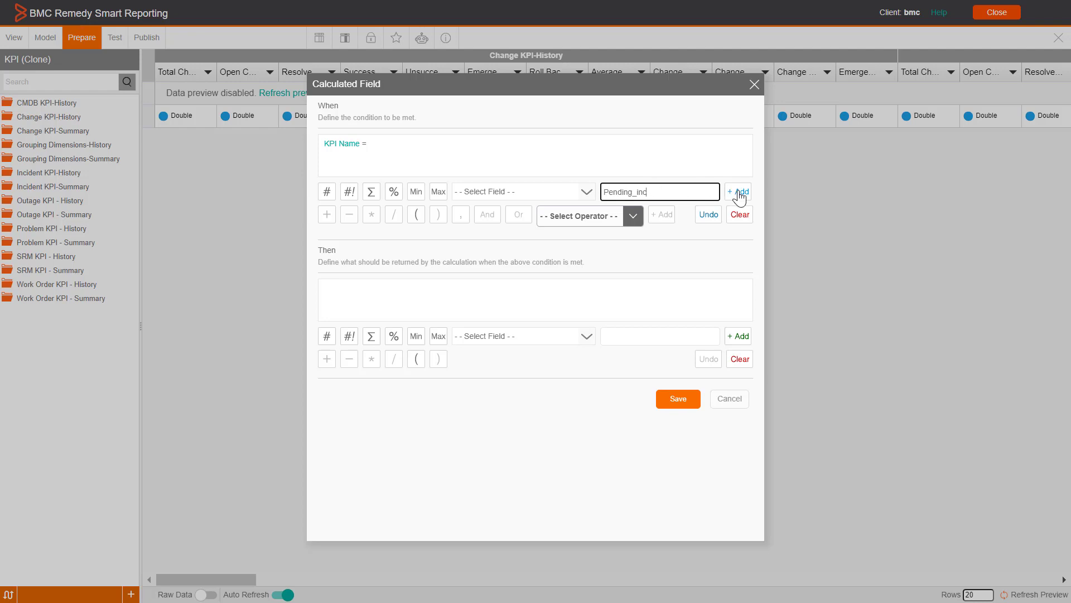
{"action": "left_click", "coordinate": [737, 192]}
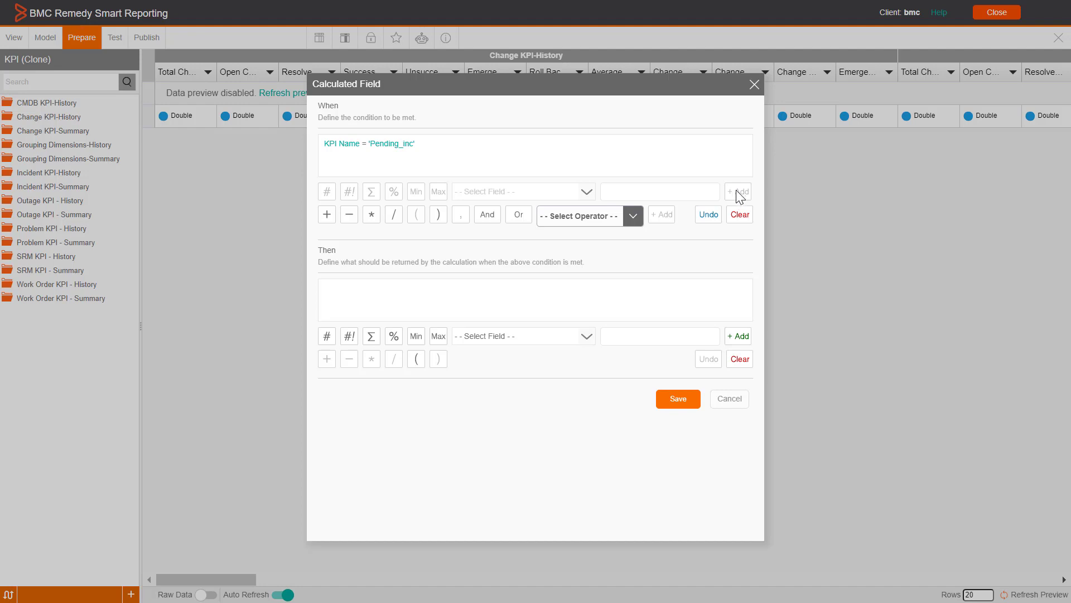
{"action": "mouse_move", "coordinate": [485, 335]}
{"action": "type", "text": "v"}
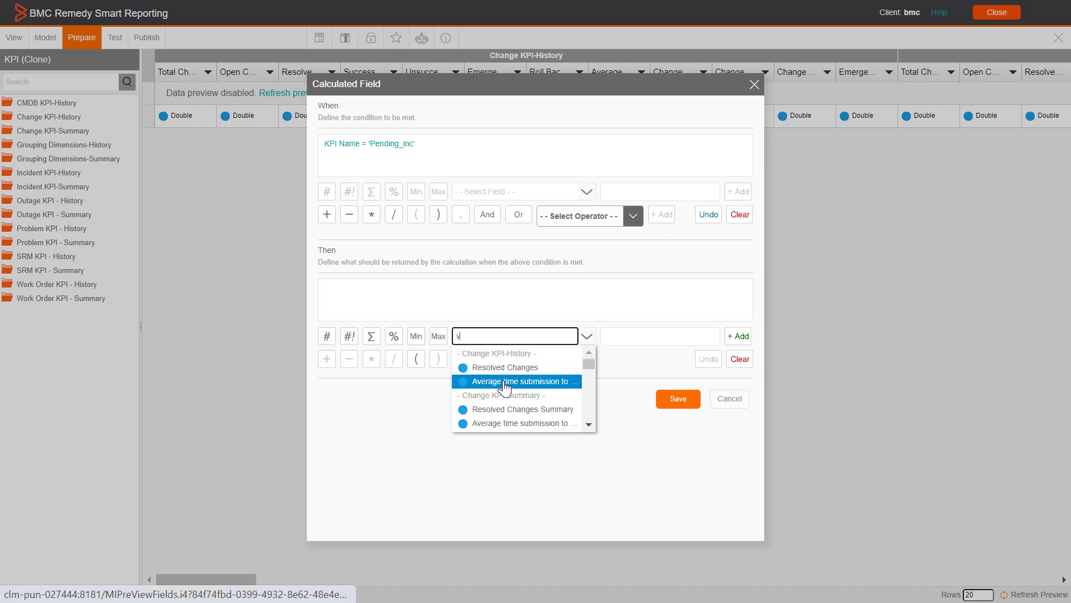
{"action": "left_click", "coordinate": [518, 380]}
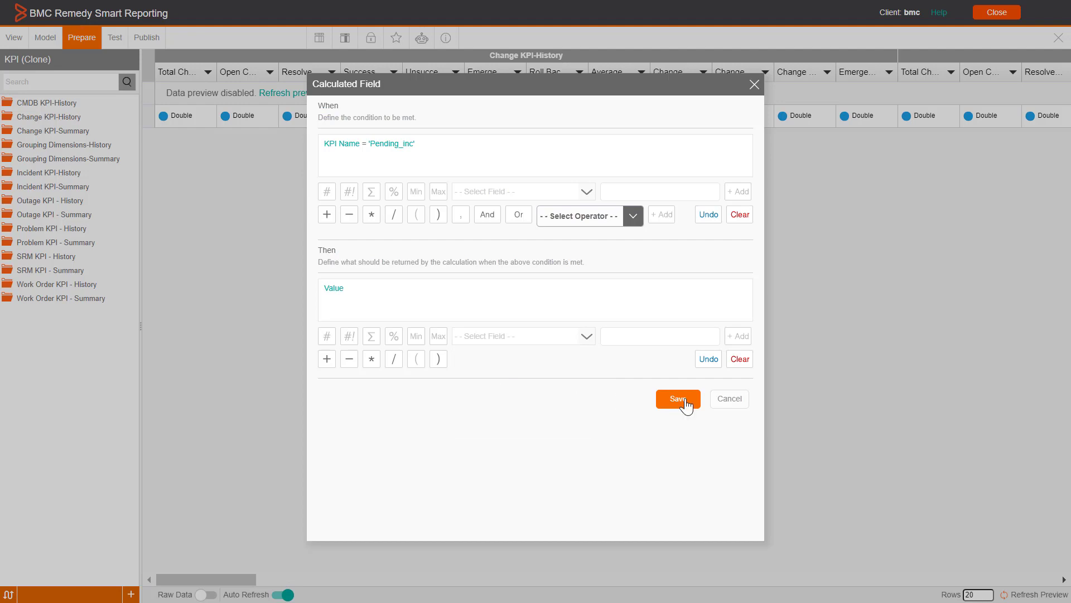
{"action": "left_click", "coordinate": [677, 398]}
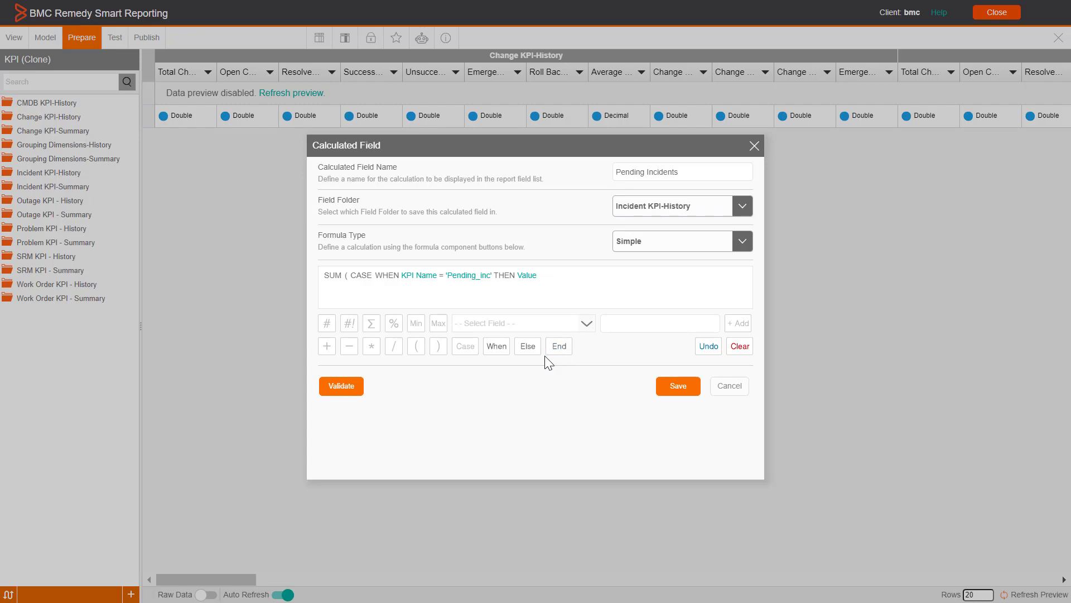
Close the formula with END ), validate it, and save the Pending Incidents field
{"action": "left_click", "coordinate": [558, 346]}
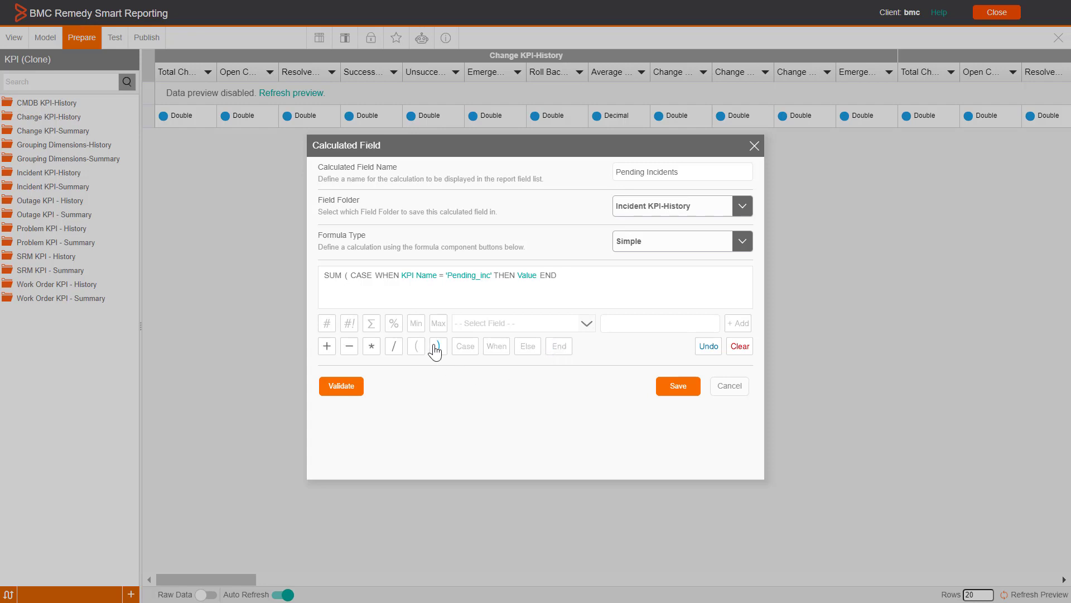
{"action": "left_click", "coordinate": [417, 346]}
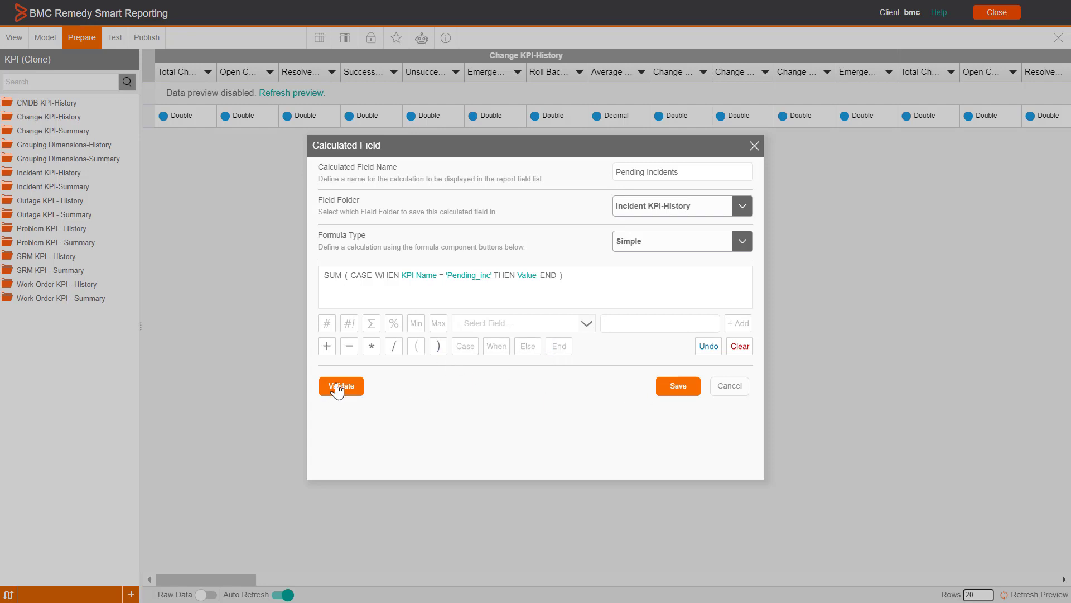
{"action": "left_click", "coordinate": [340, 386]}
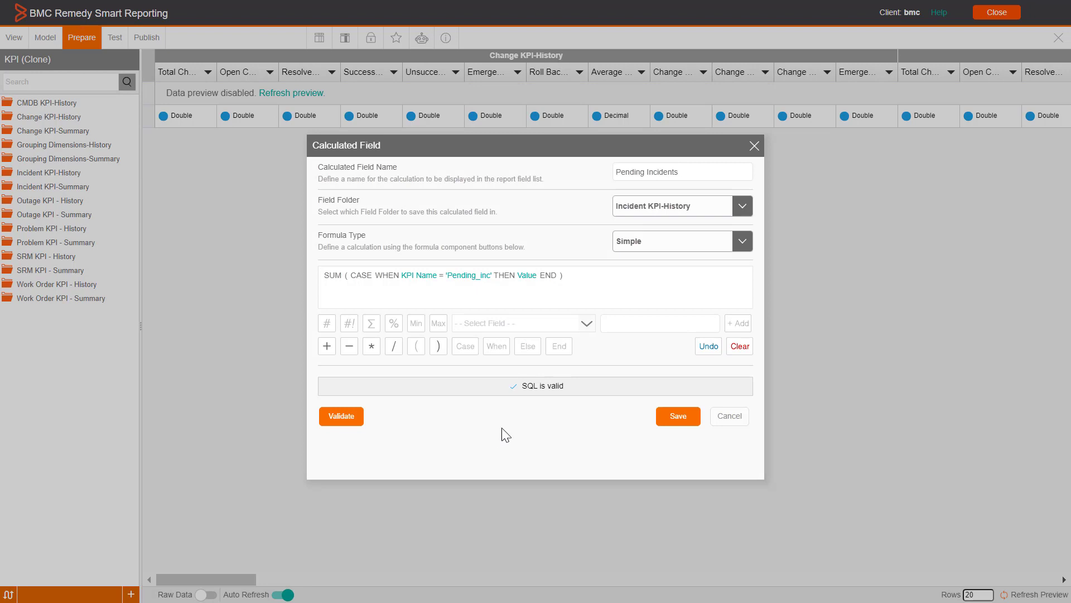
{"action": "left_click", "coordinate": [676, 415]}
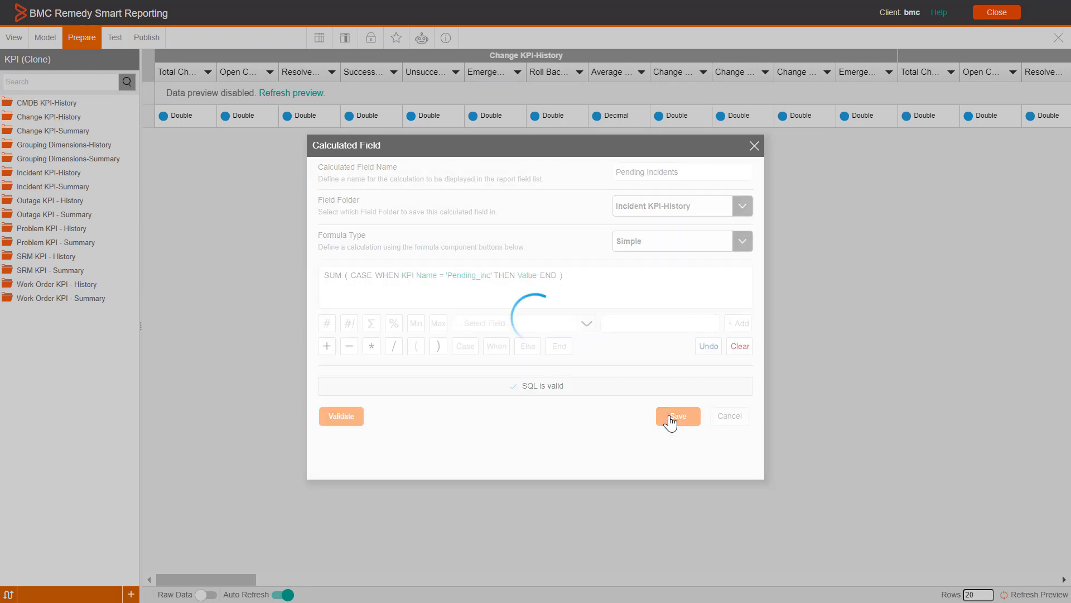
{"action": "left_click", "coordinate": [676, 415]}
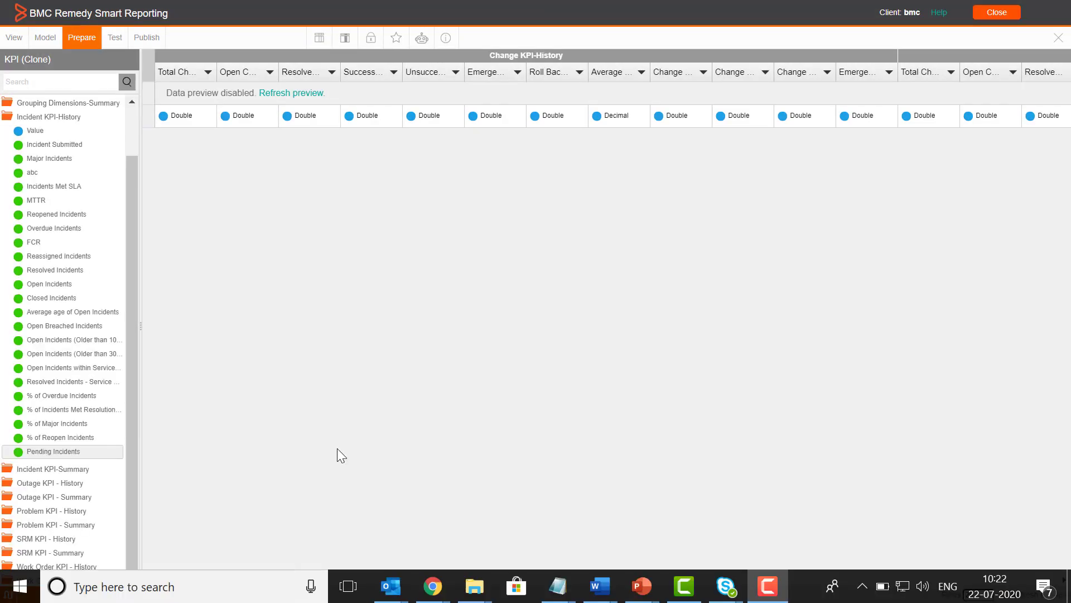
Close the view editor and start a new report on the KPI view
{"action": "left_click", "coordinate": [56, 116]}
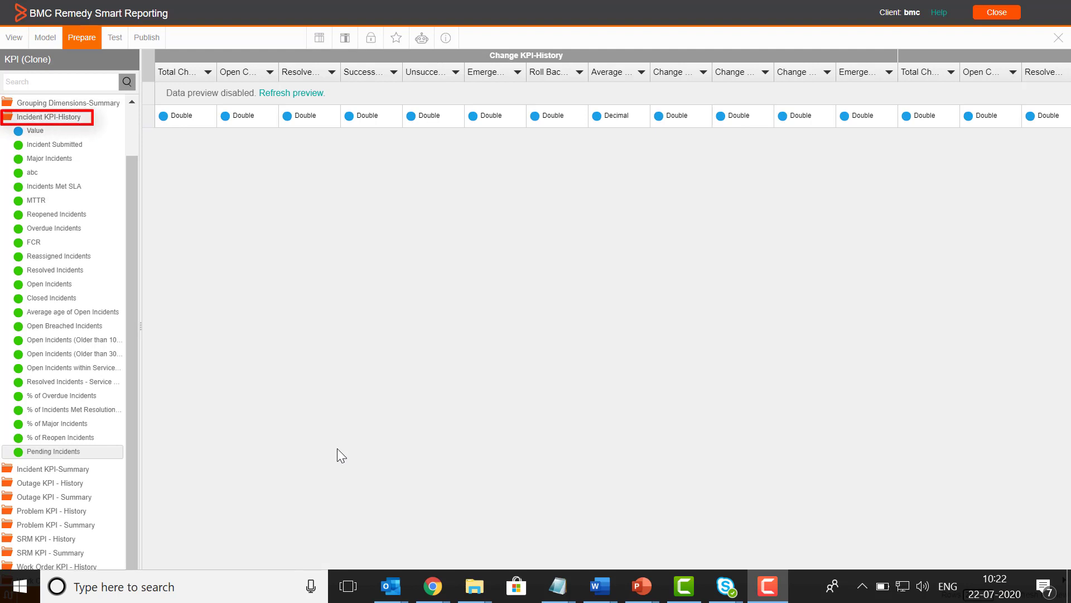
{"action": "left_click", "coordinate": [52, 451]}
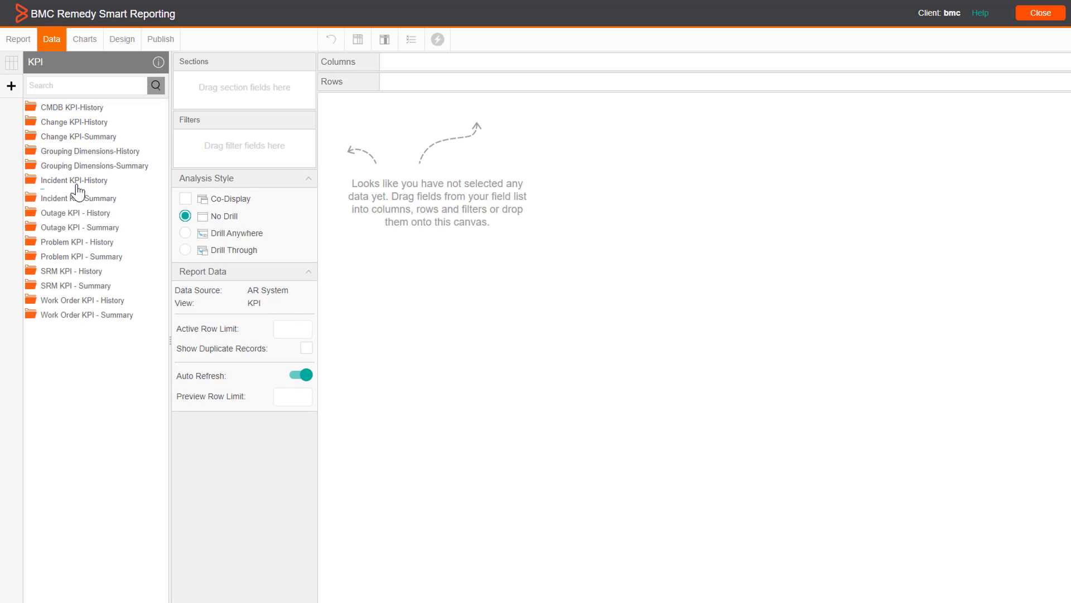
Drag Pending Incidents from Incident KPI-History into Columns and refresh the report
{"action": "left_click", "coordinate": [76, 181]}
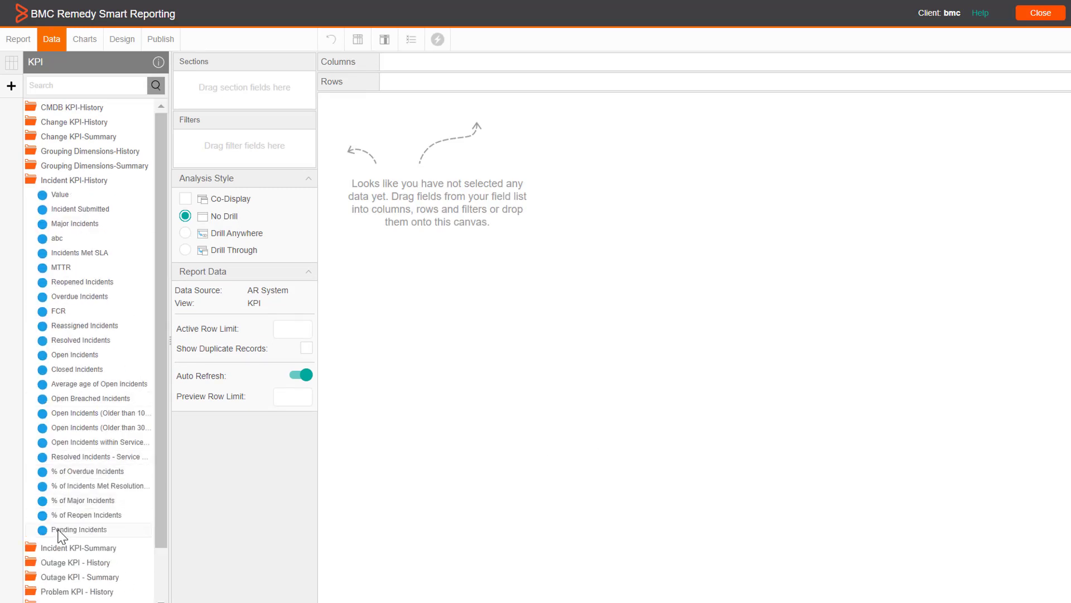
{"action": "left_click_drag", "start_coordinate": [79, 528], "coordinate": [465, 66]}
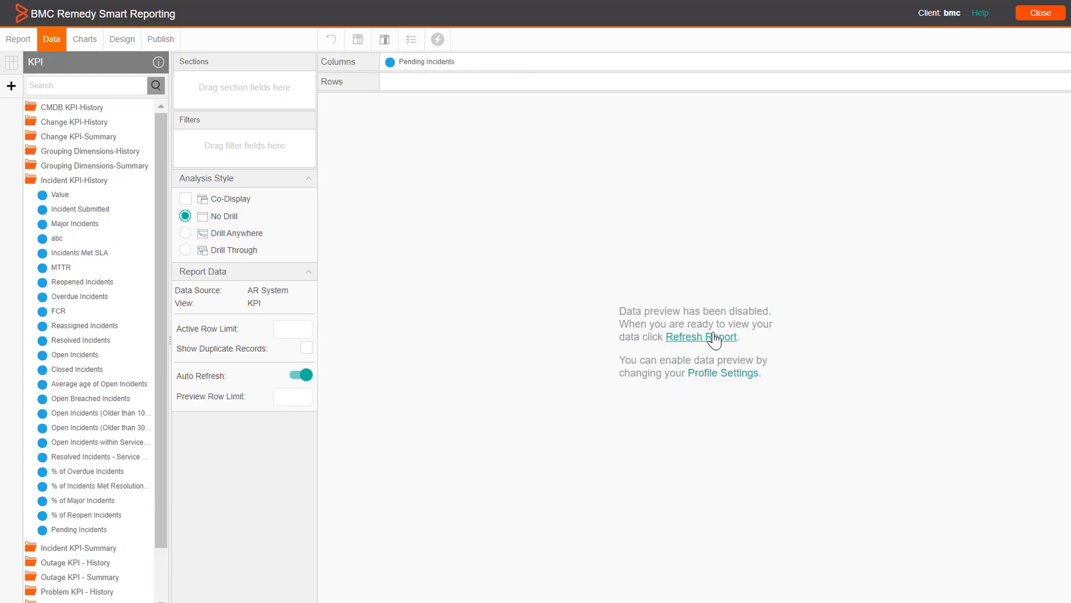
{"action": "left_click", "coordinate": [701, 336]}
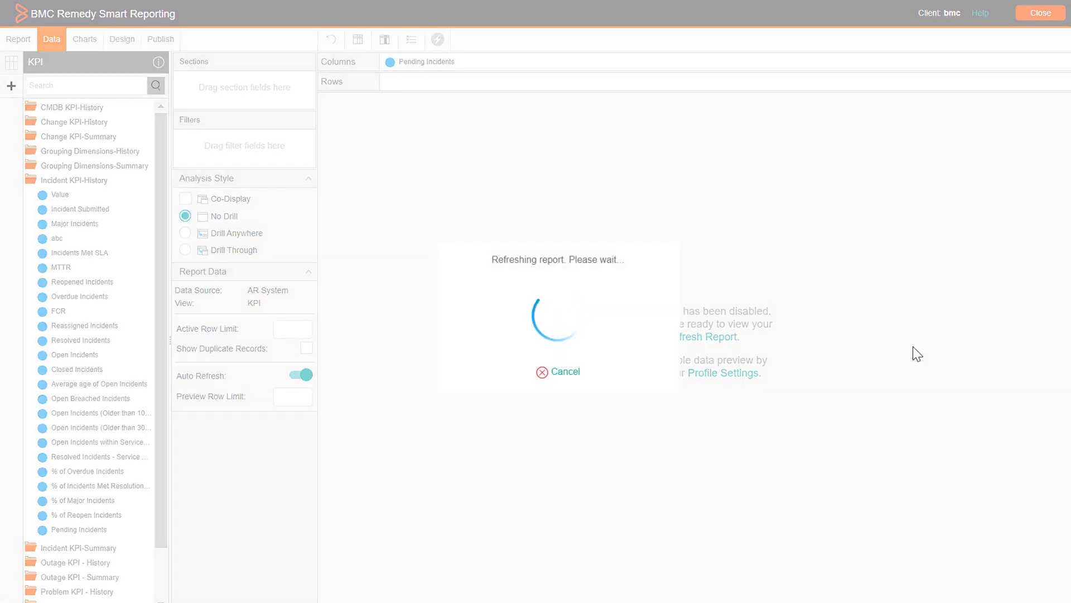